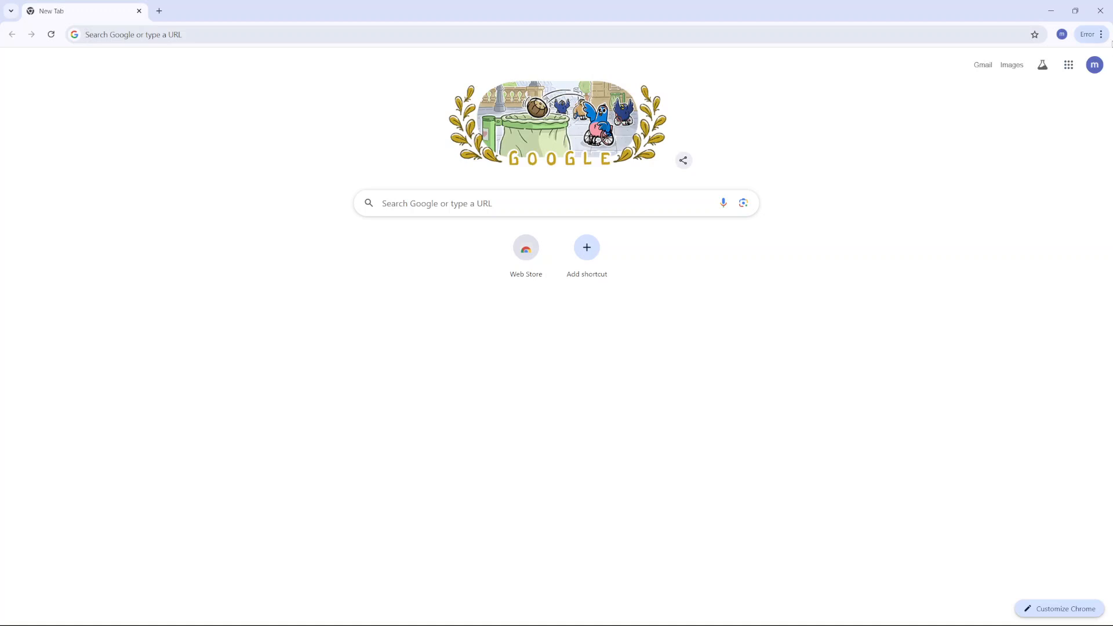
# - Show the account menu for the signed-in Google profile from the avatar
pyautogui.click(1093, 65)
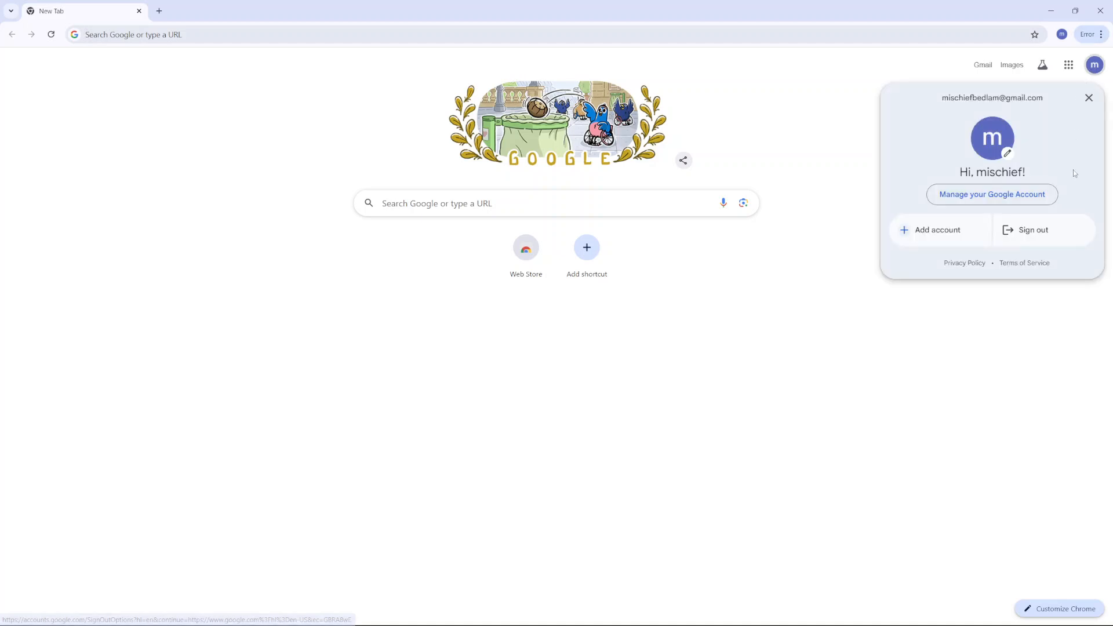
pyautogui.moveTo(991, 194)
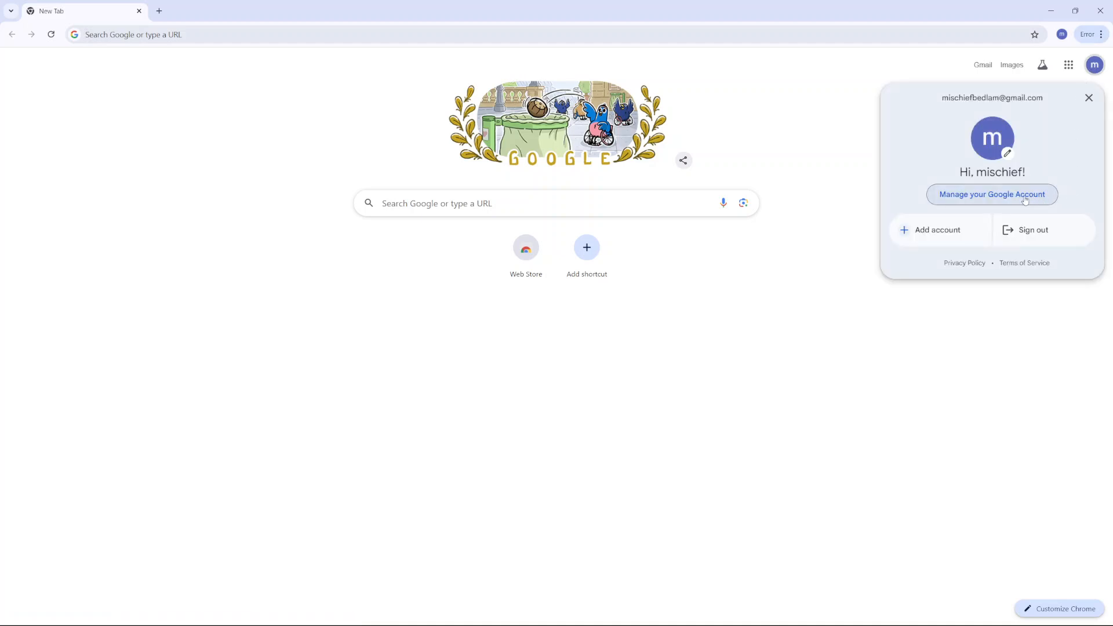
pyautogui.click(991, 194)
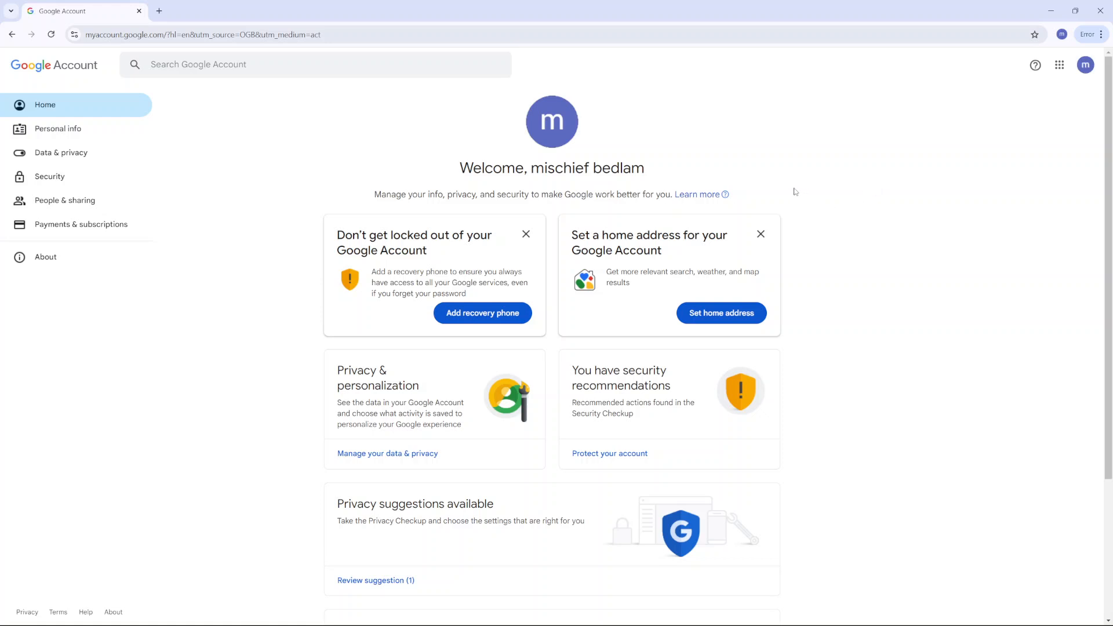
pyautogui.moveTo(125, 128)
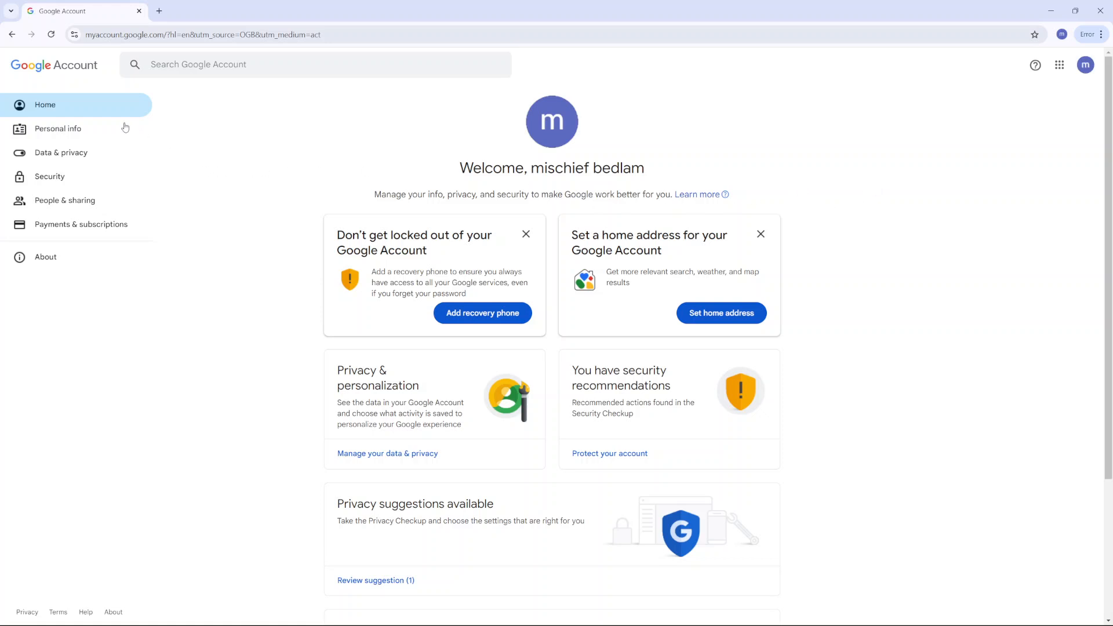
pyautogui.moveTo(93, 134)
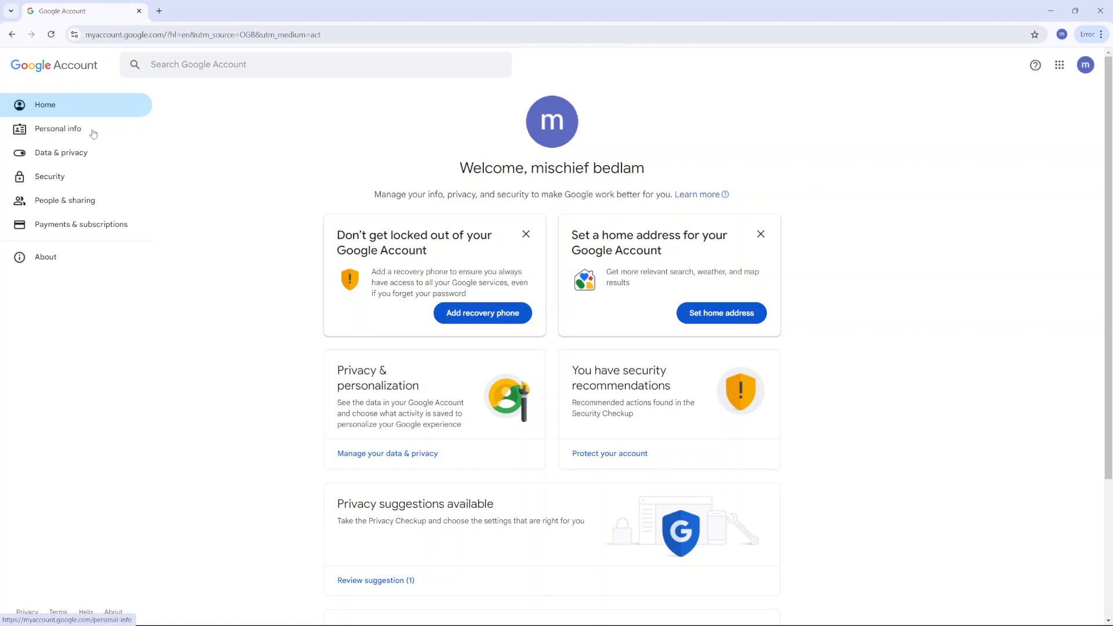
pyautogui.click(58, 129)
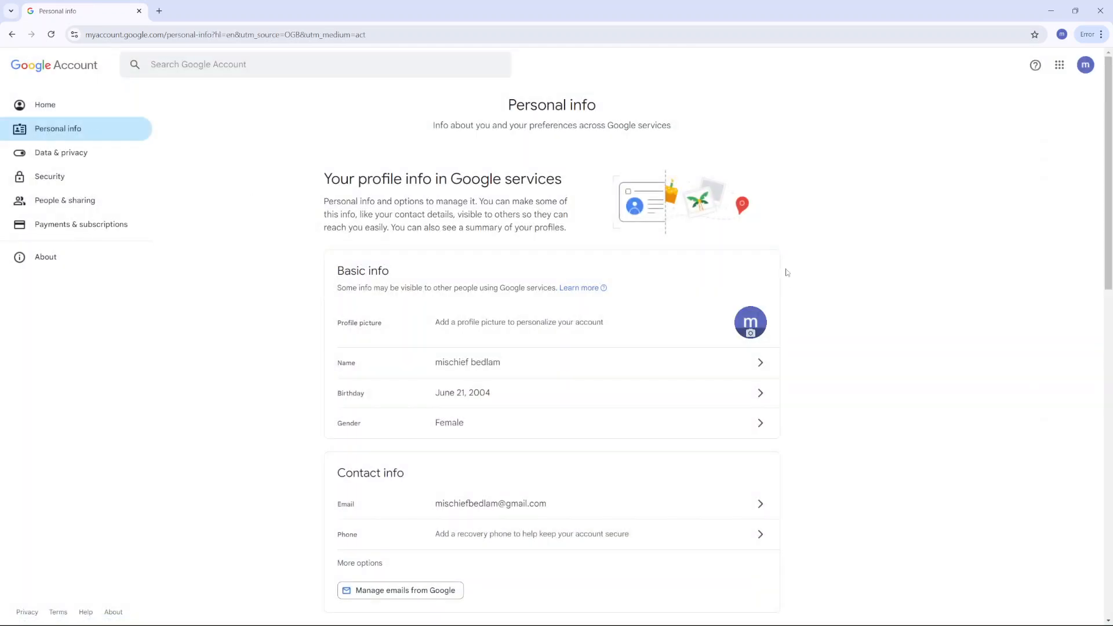
pyautogui.moveTo(717, 332)
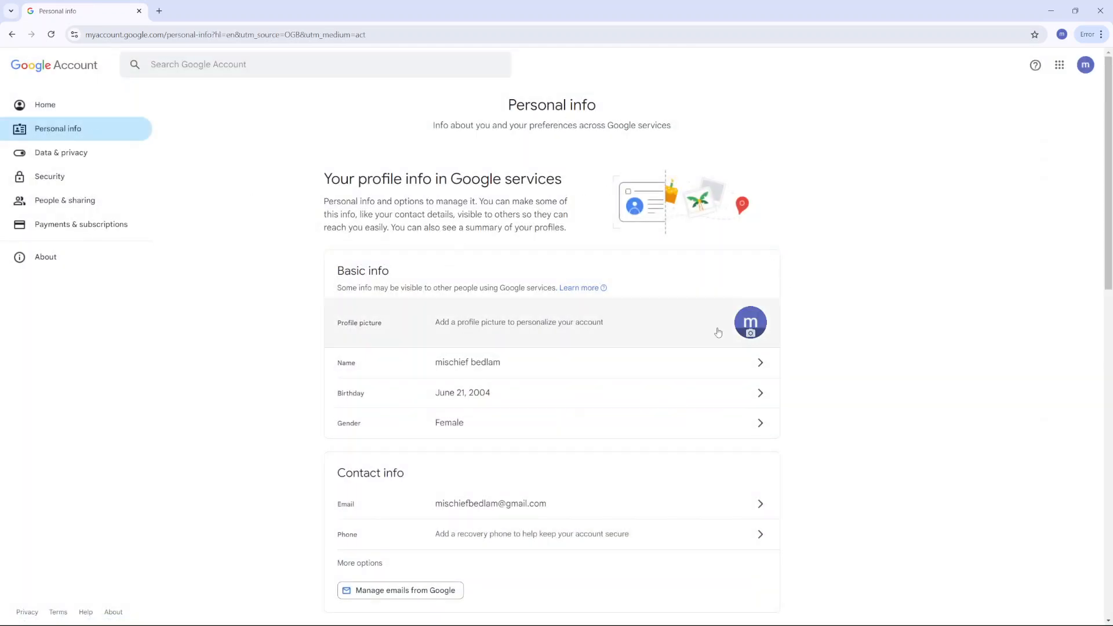
pyautogui.scroll(-3)
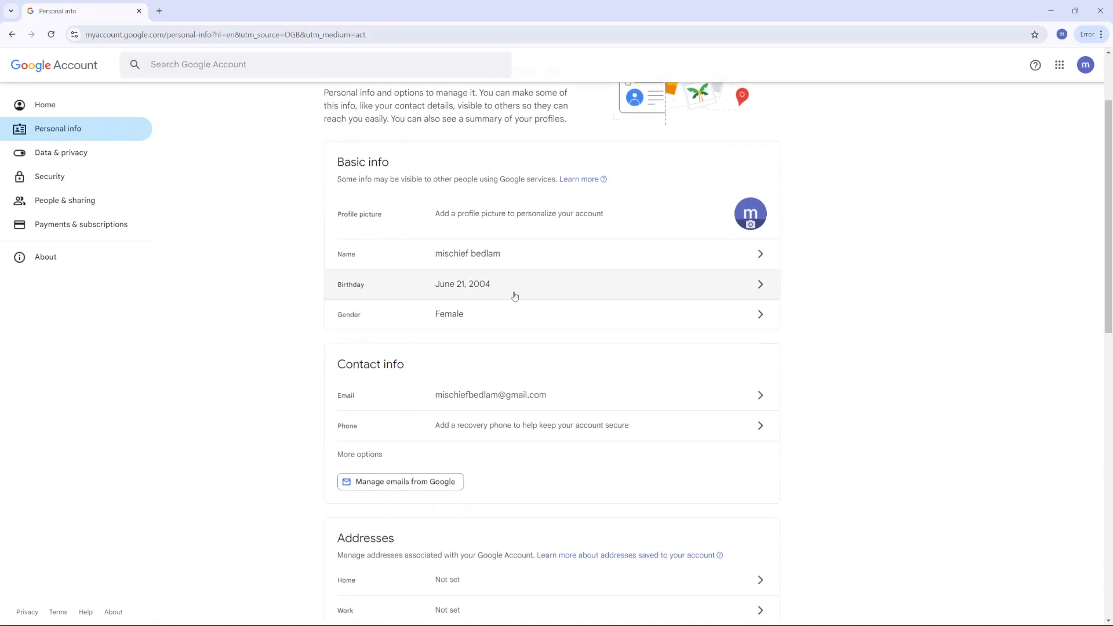
pyautogui.moveTo(439, 297)
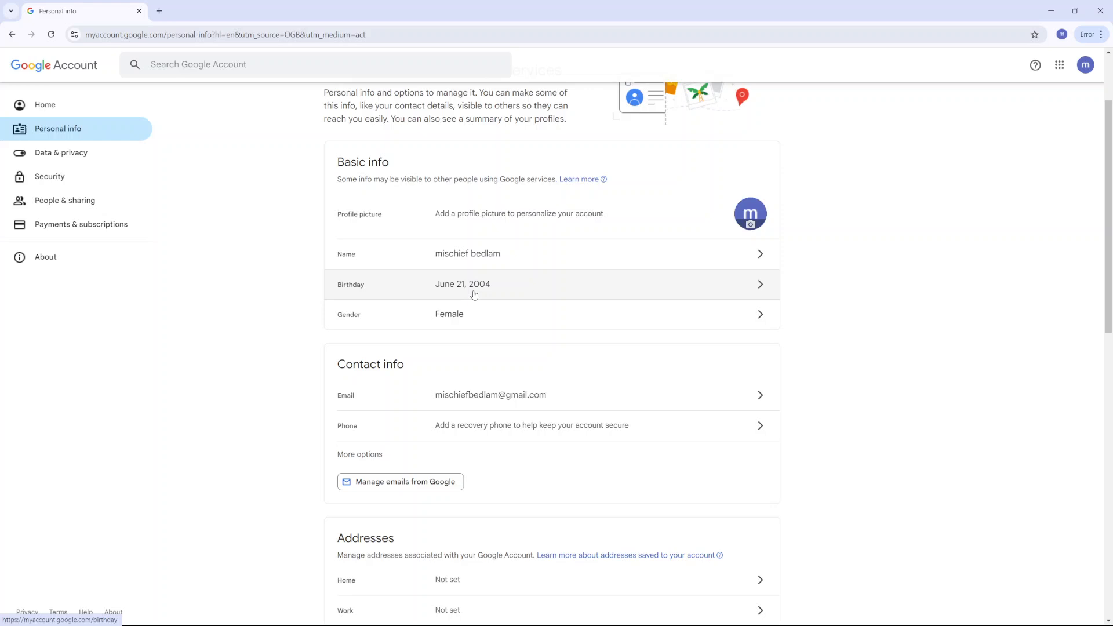
pyautogui.moveTo(559, 294)
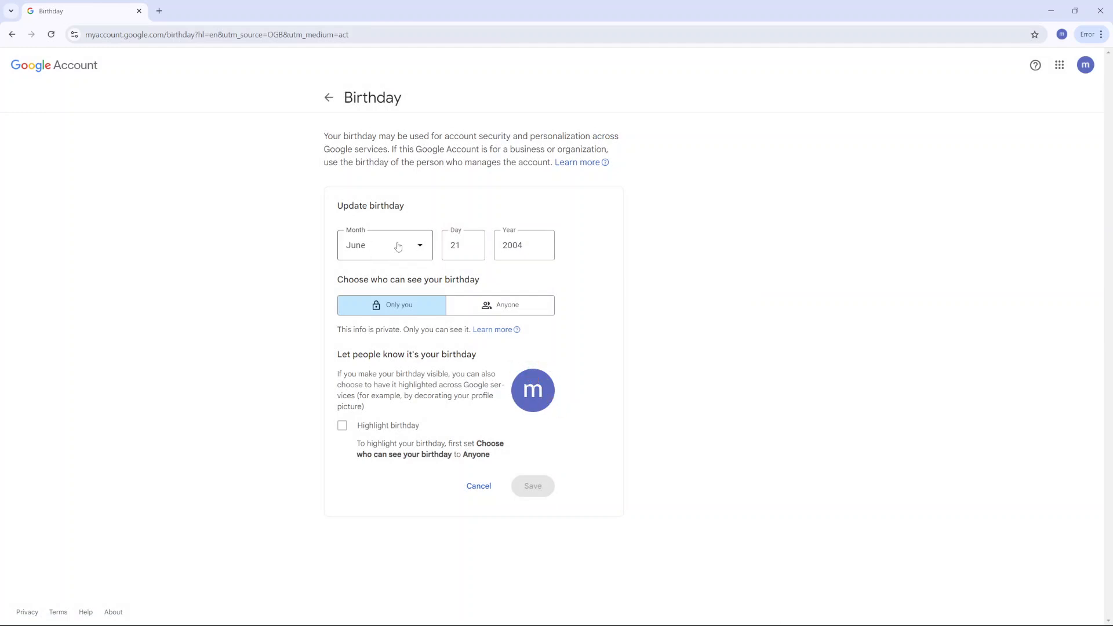
# - Enter January as month, 12 as day and 1990 as year in the birthday form
pyautogui.click(385, 245)
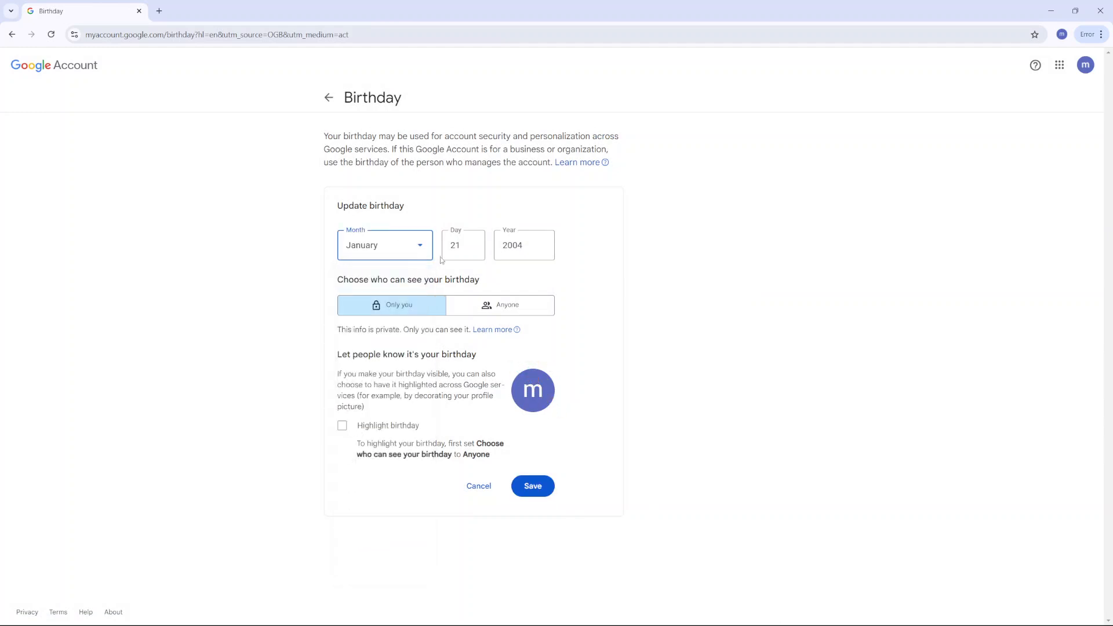
pyautogui.click(462, 245)
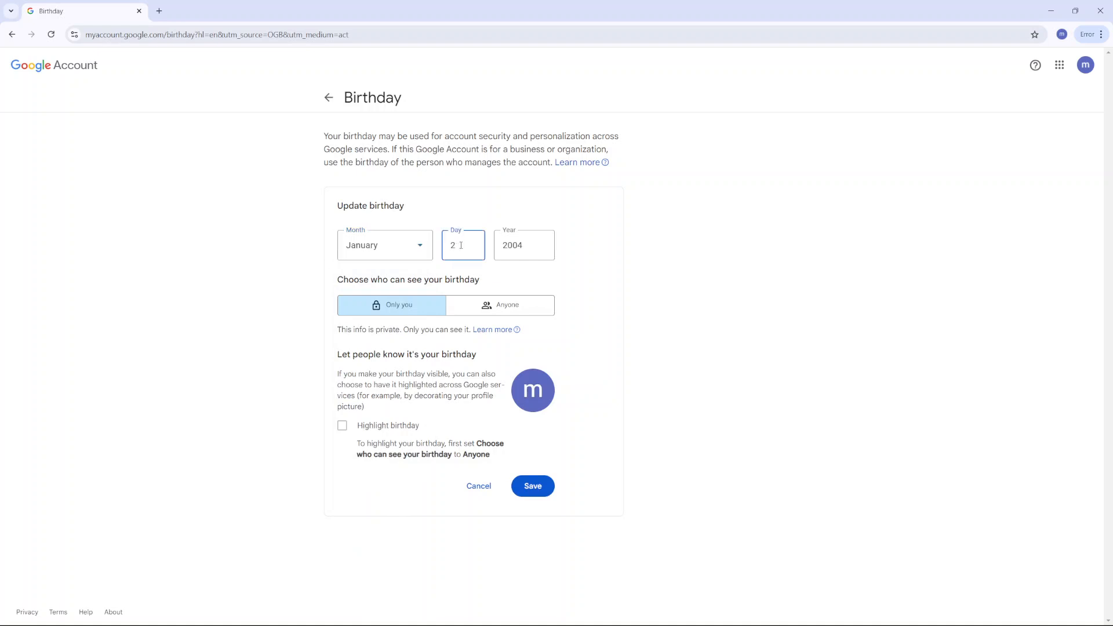
pyautogui.write('1')
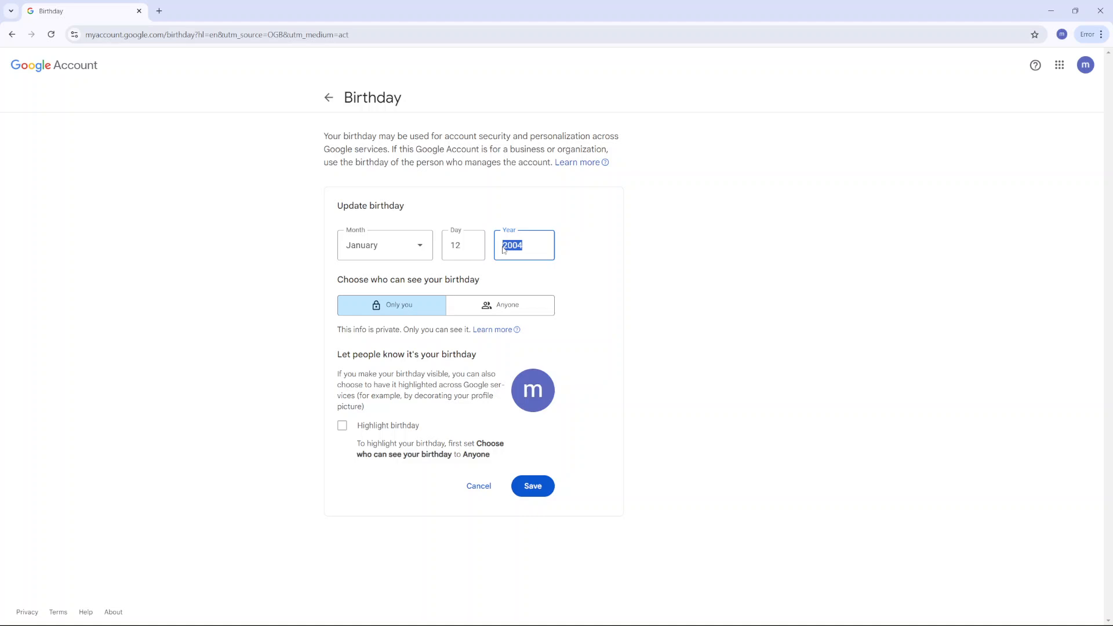
pyautogui.write('1')
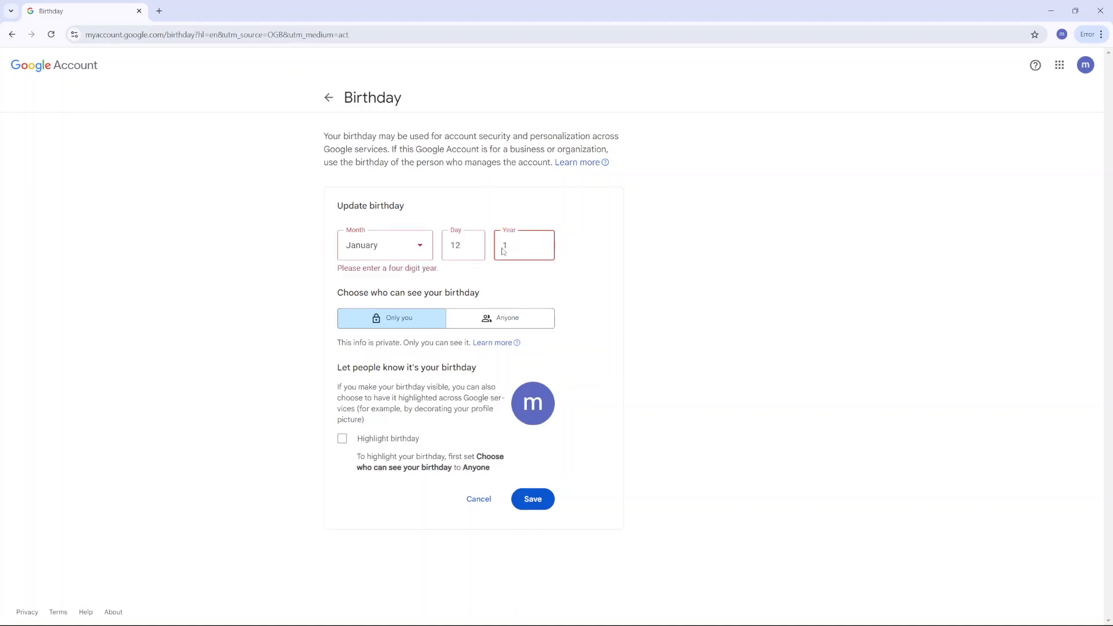
pyautogui.write('990')
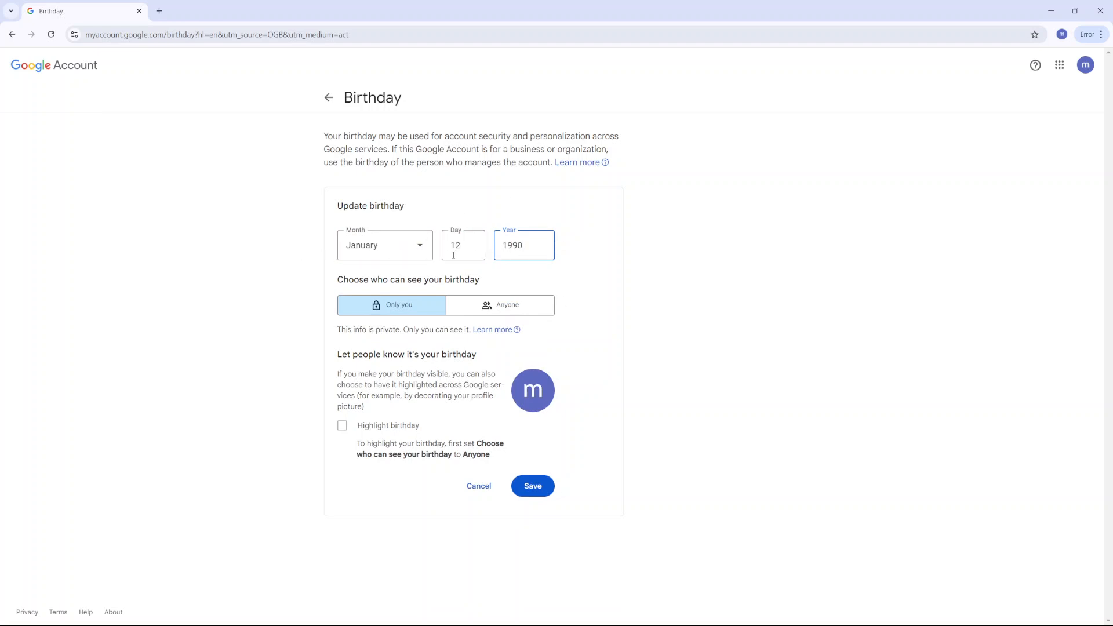
pyautogui.moveTo(465, 305)
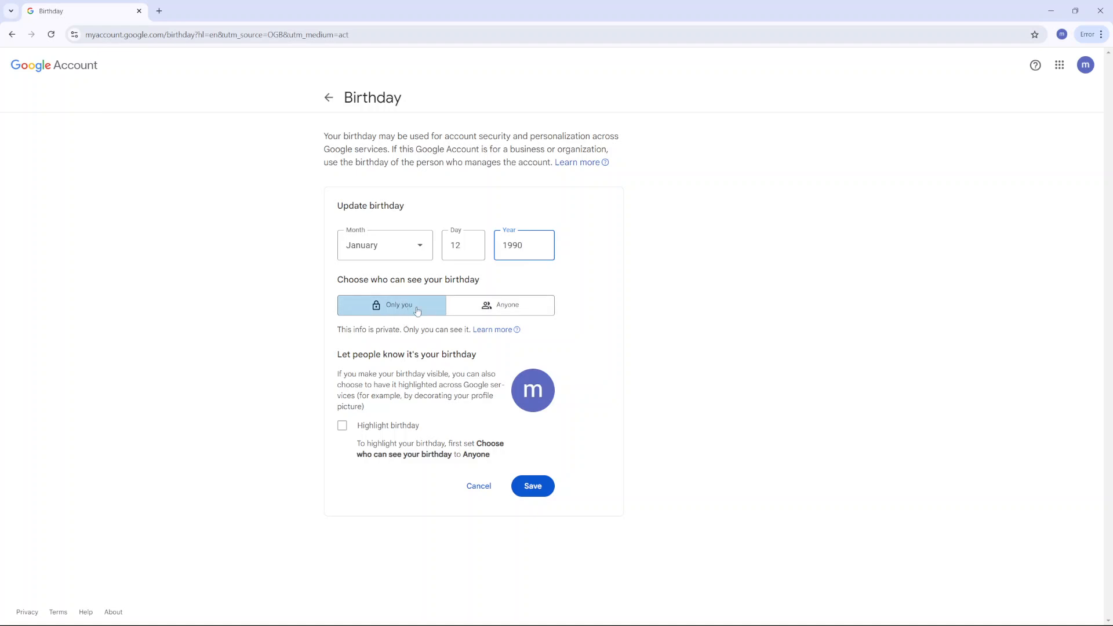
pyautogui.click(507, 305)
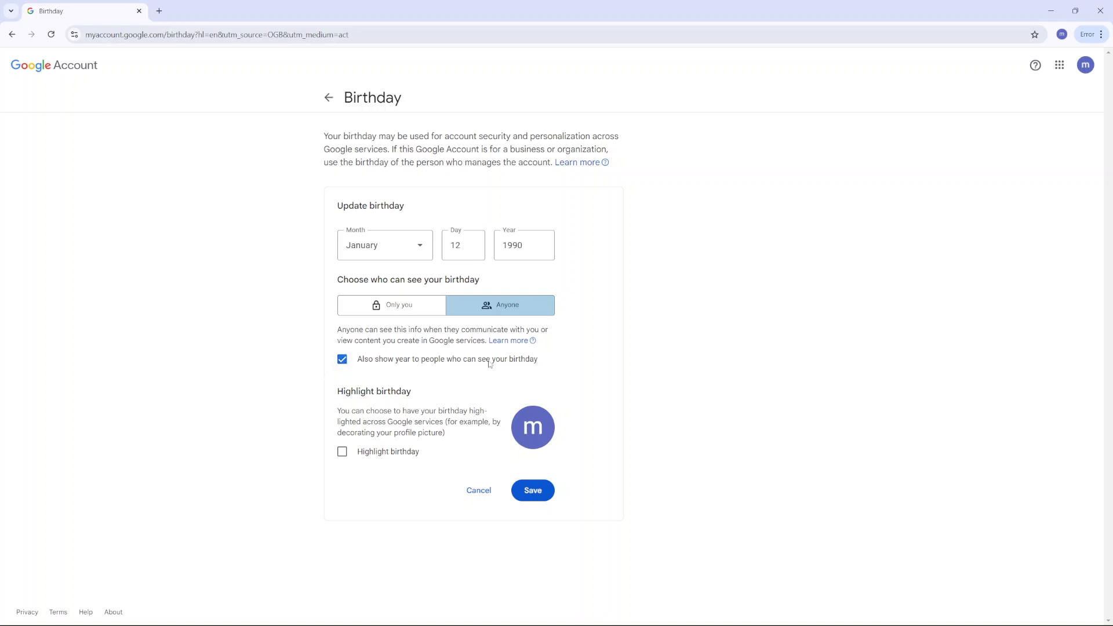
pyautogui.moveTo(420, 321)
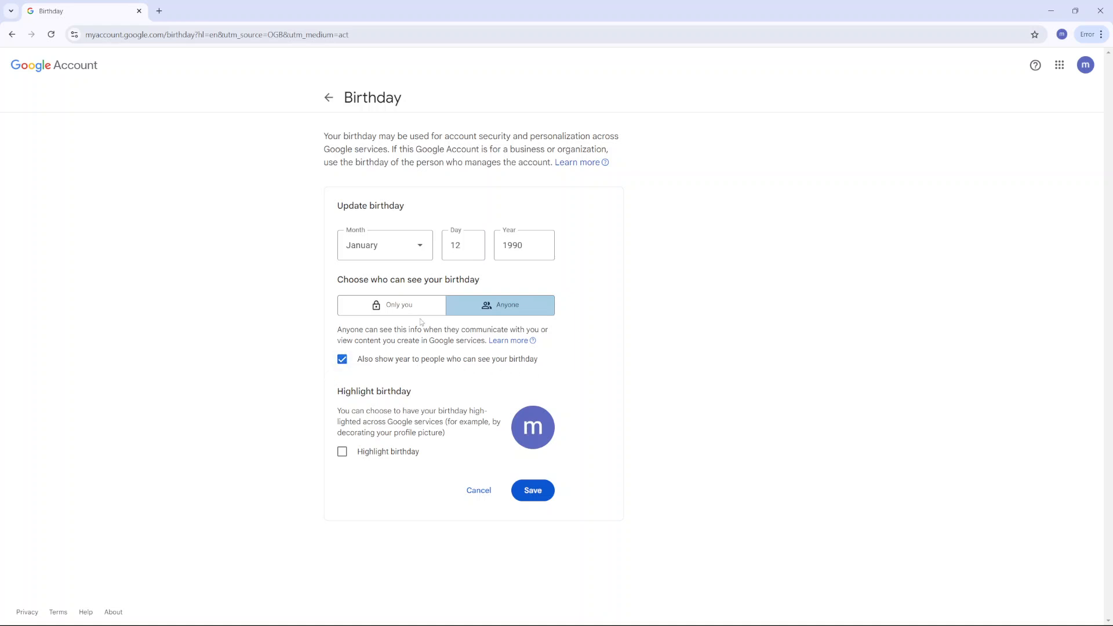
pyautogui.click(391, 304)
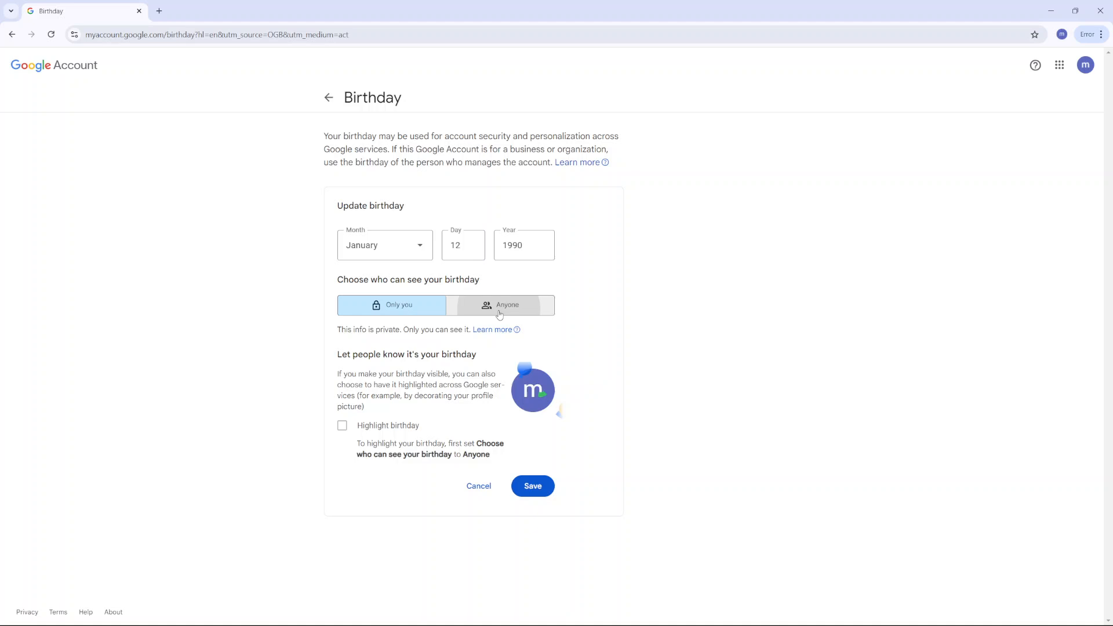
pyautogui.click(390, 305)
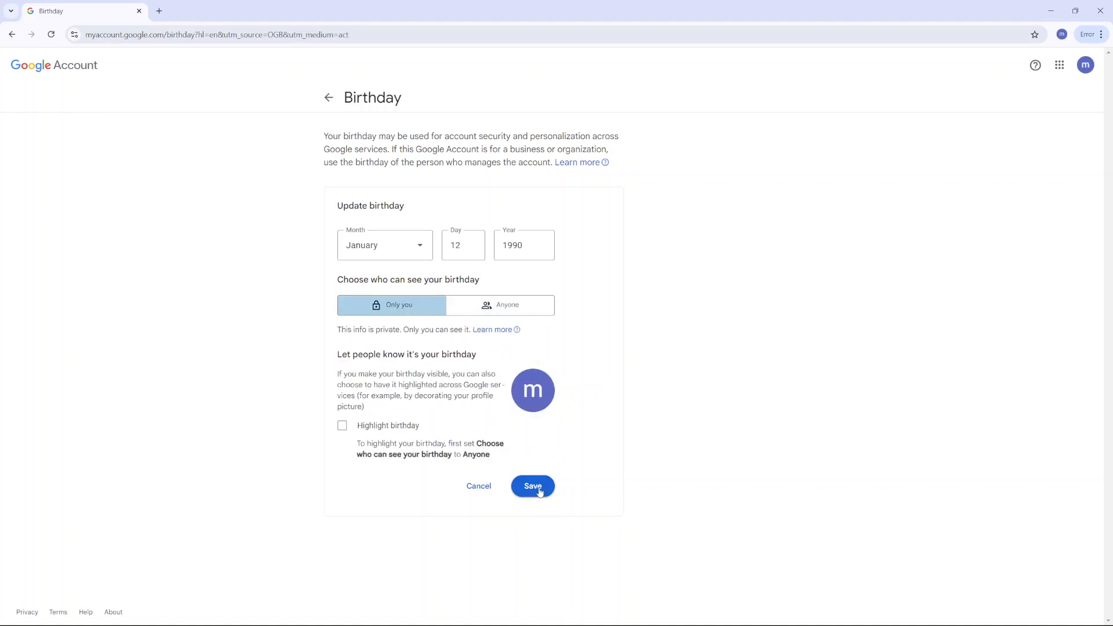
pyautogui.click(532, 486)
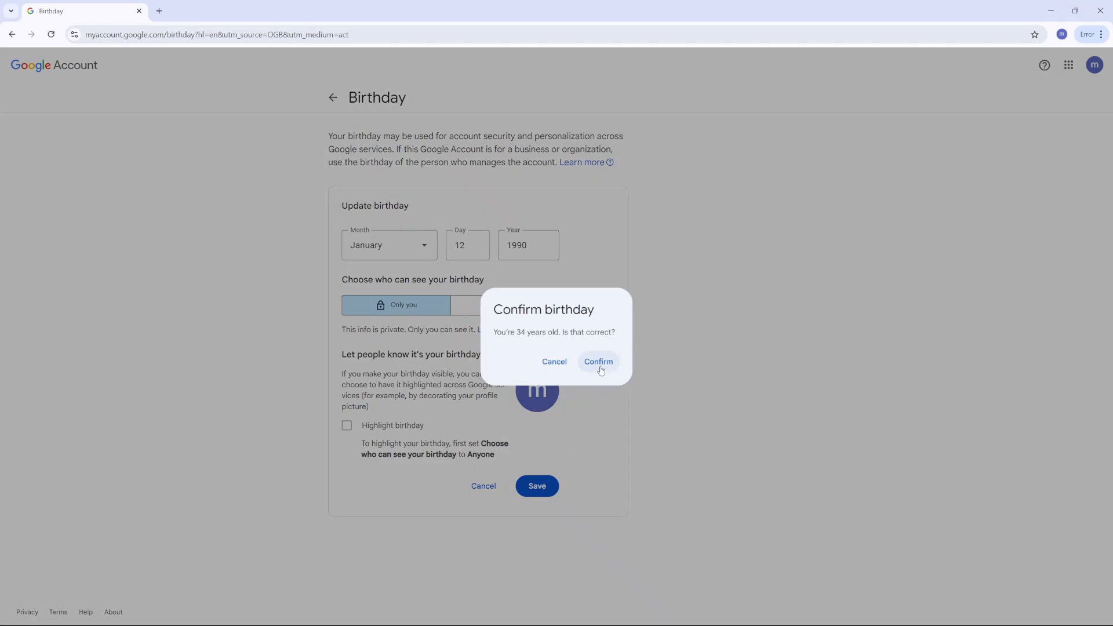
pyautogui.click(599, 362)
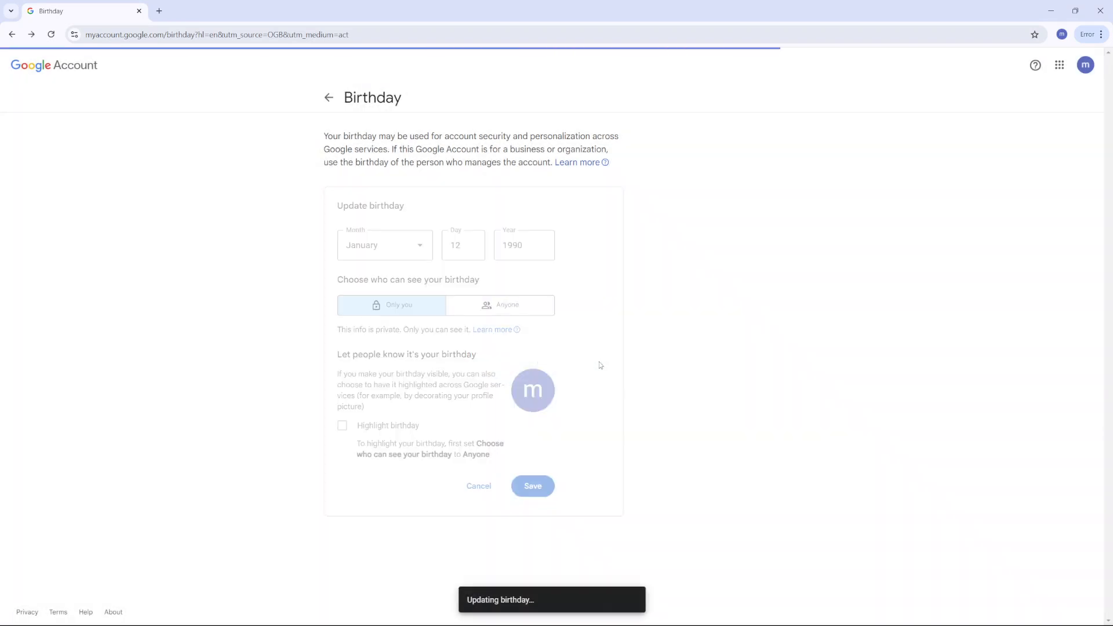
pyautogui.click(532, 486)
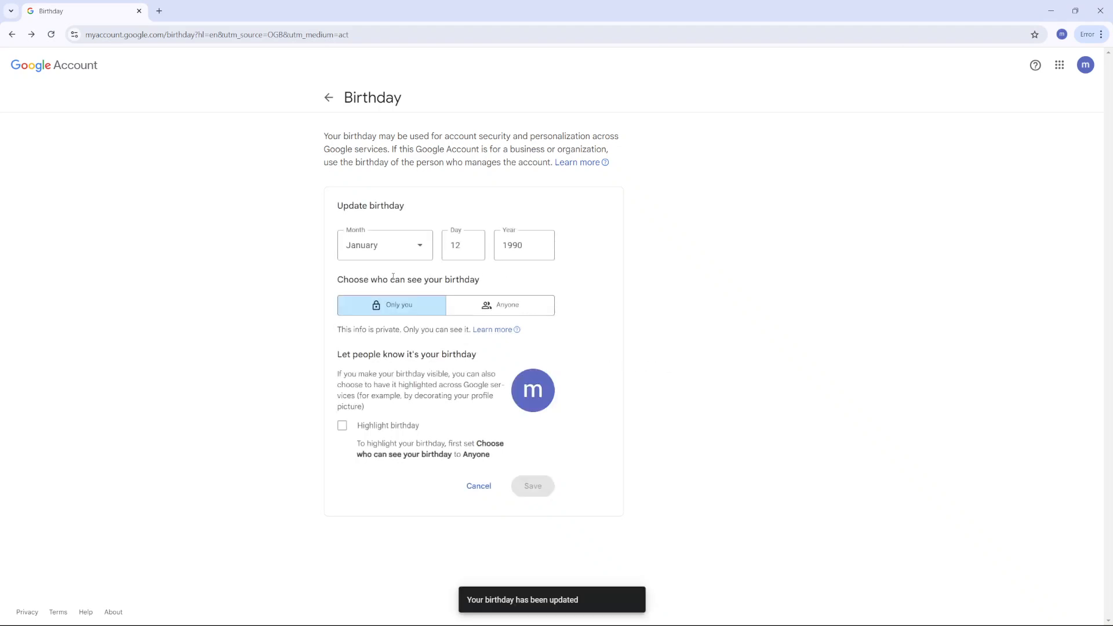
pyautogui.moveTo(408, 251)
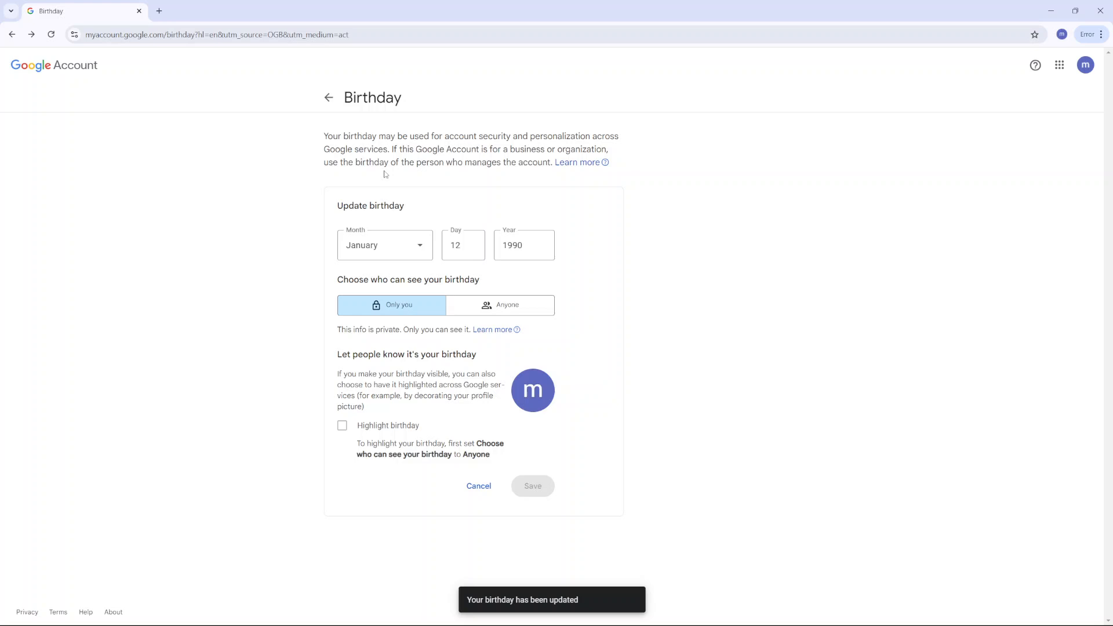
# - Return to Personal info, then close that tab leaving only a new tab open
pyautogui.click(327, 97)
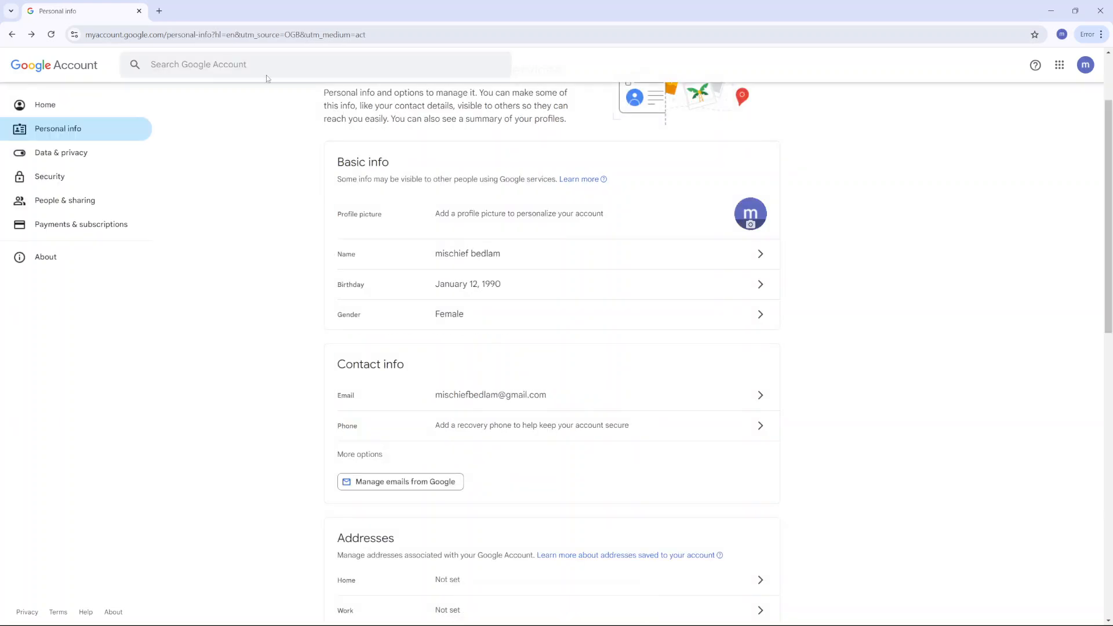
pyautogui.click(288, 11)
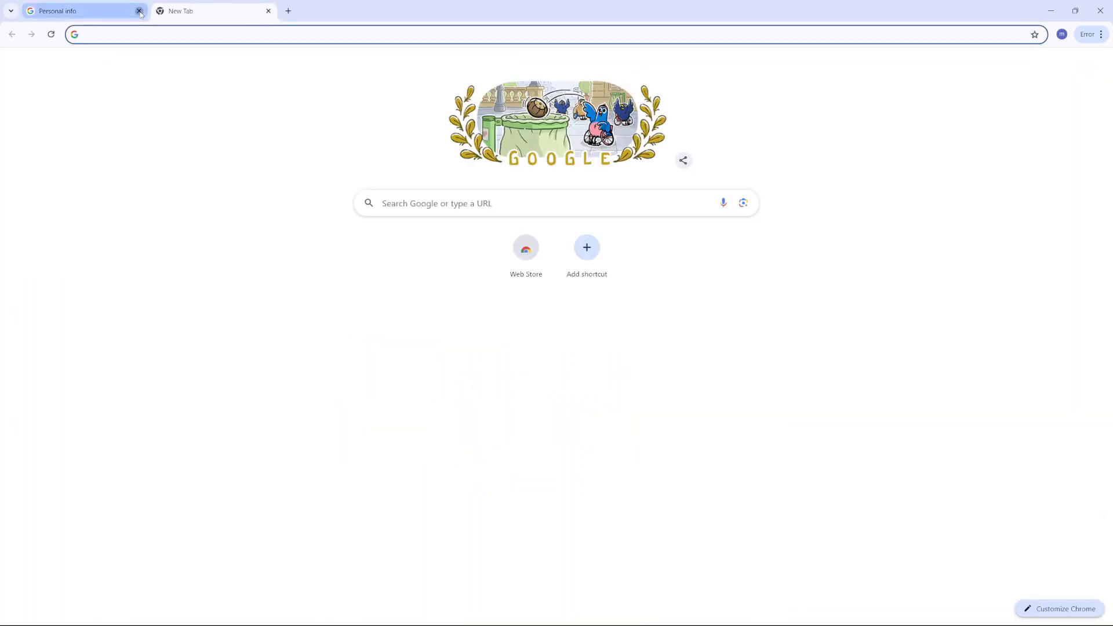
pyautogui.click(139, 11)
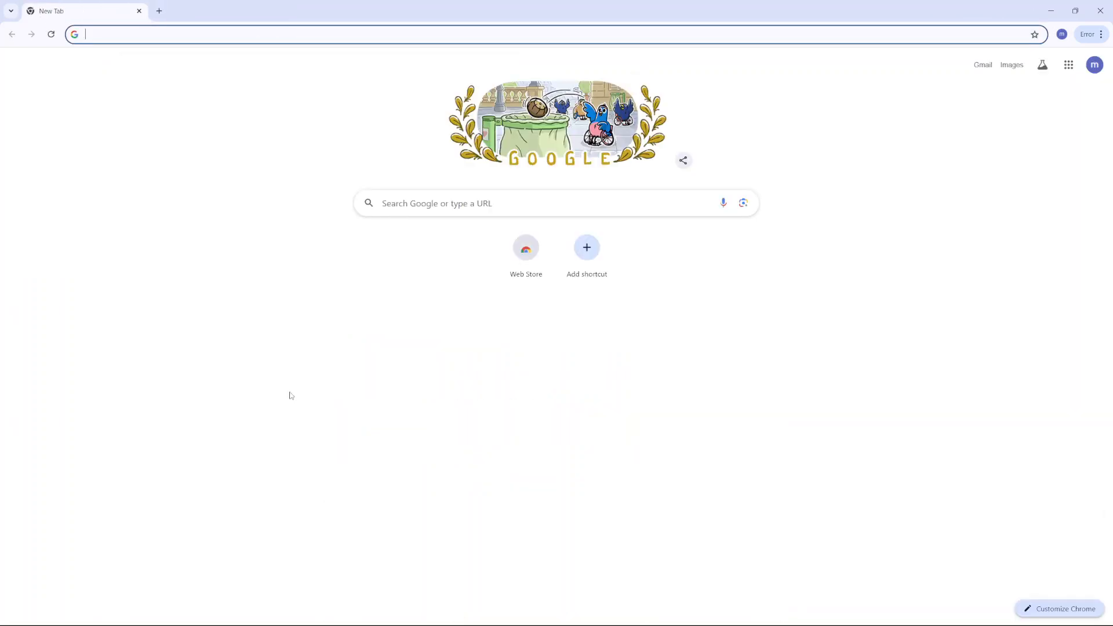